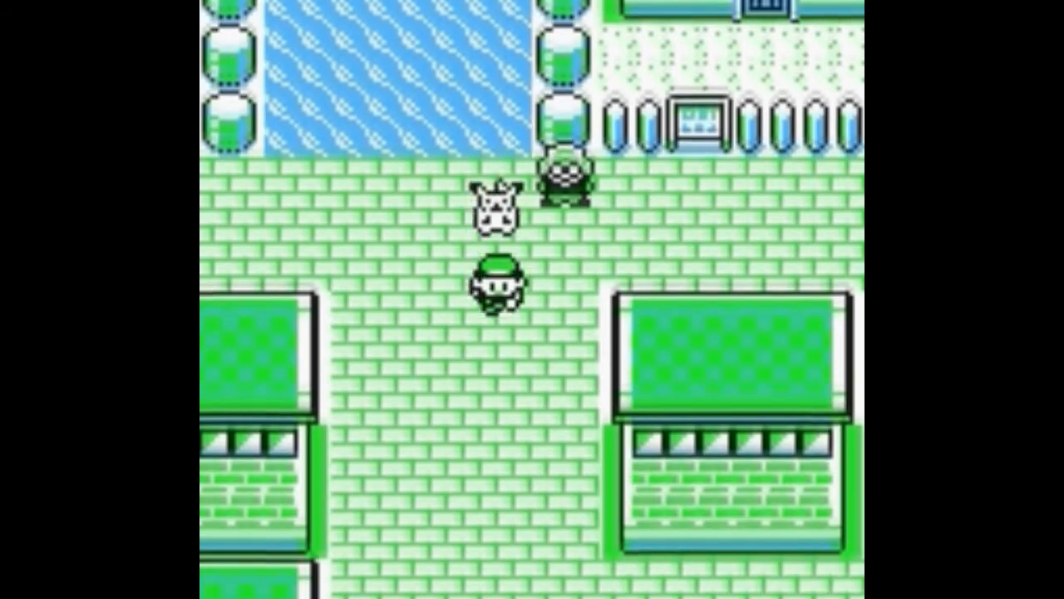
key(Down)
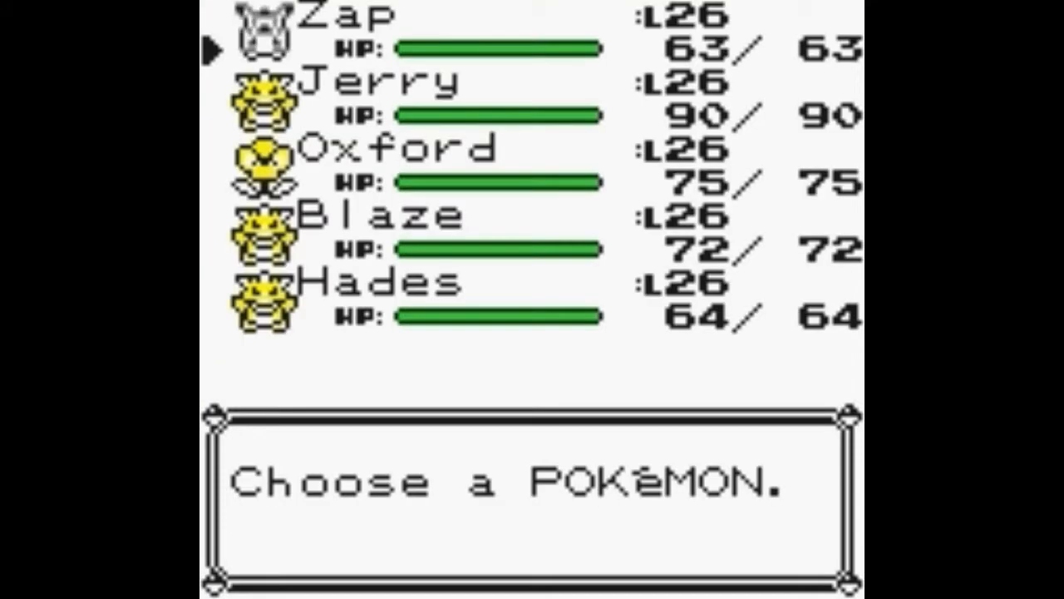
key(down)
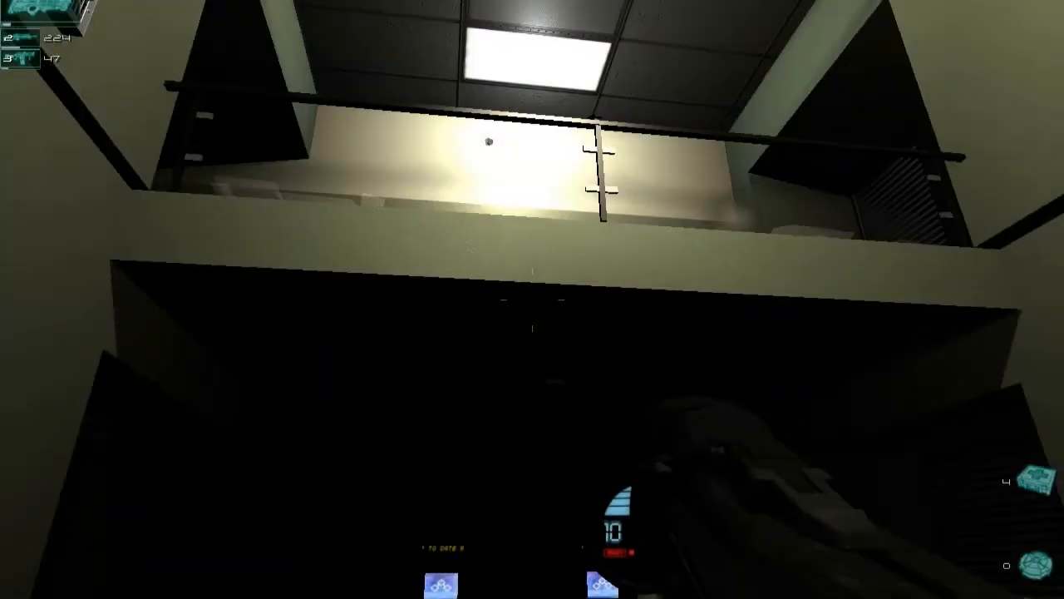
mouse_move(532, 316)
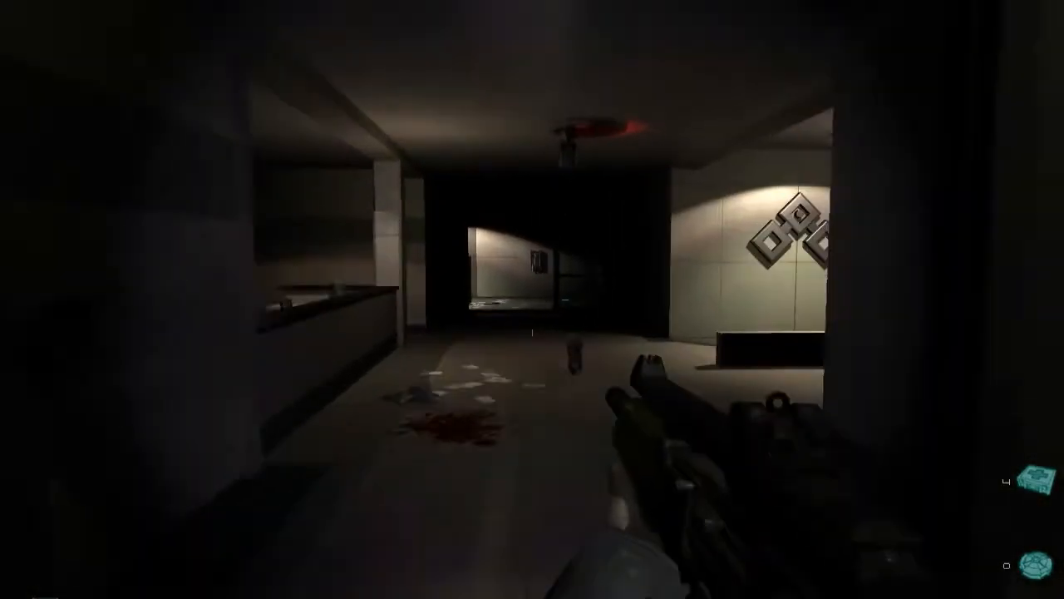
mouse_move(532, 299)
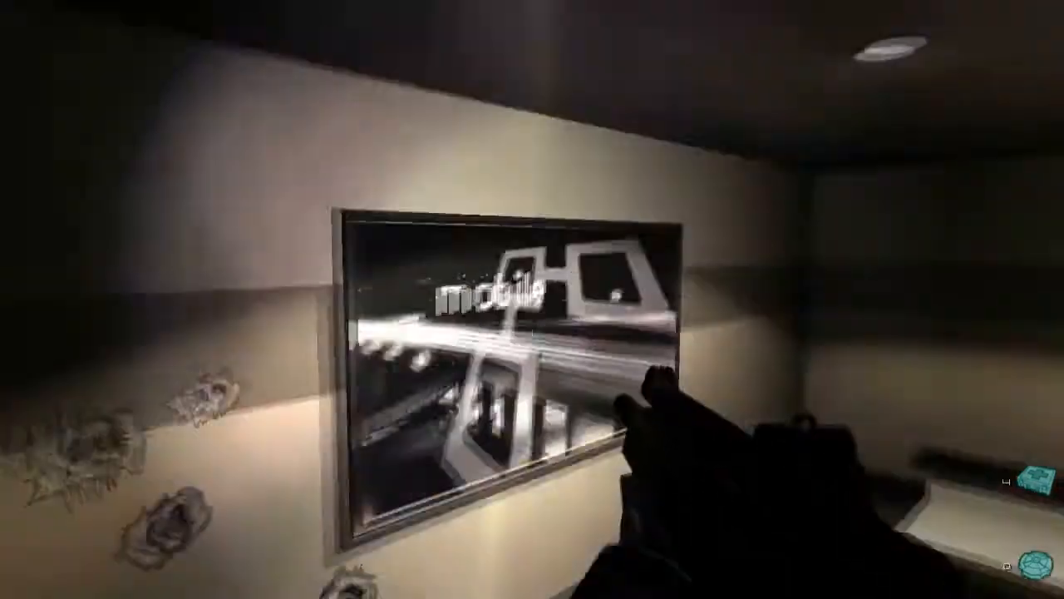
mouse_move(532, 299)
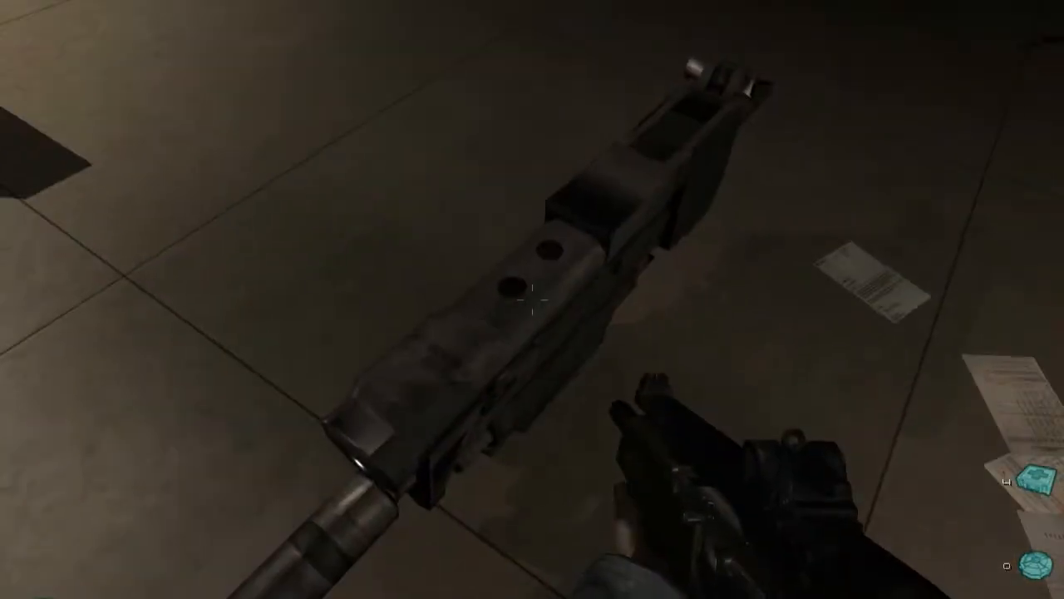
mouse_move(532, 300)
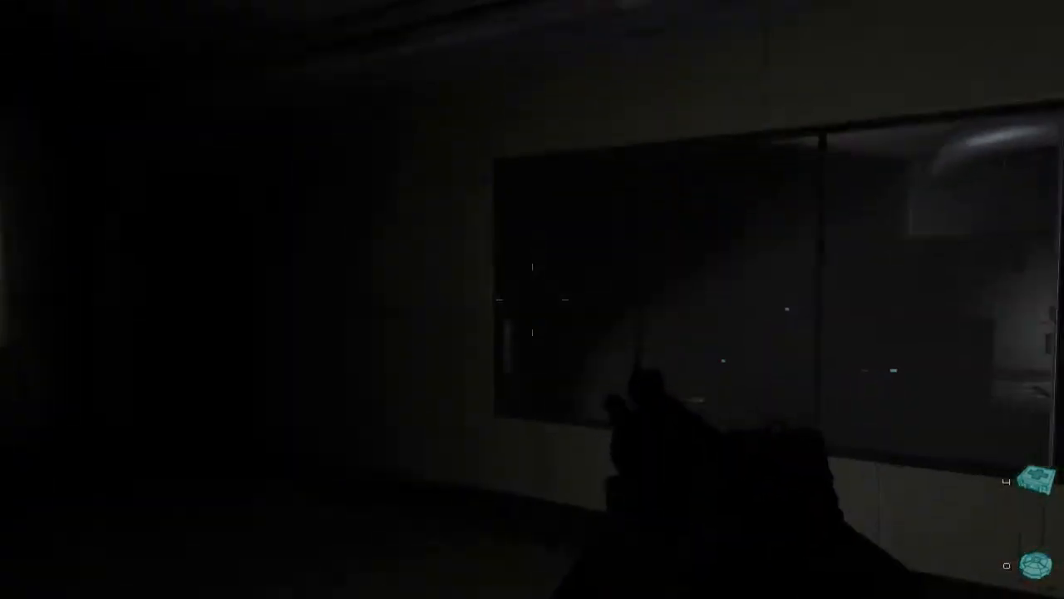
mouse_move(532, 300)
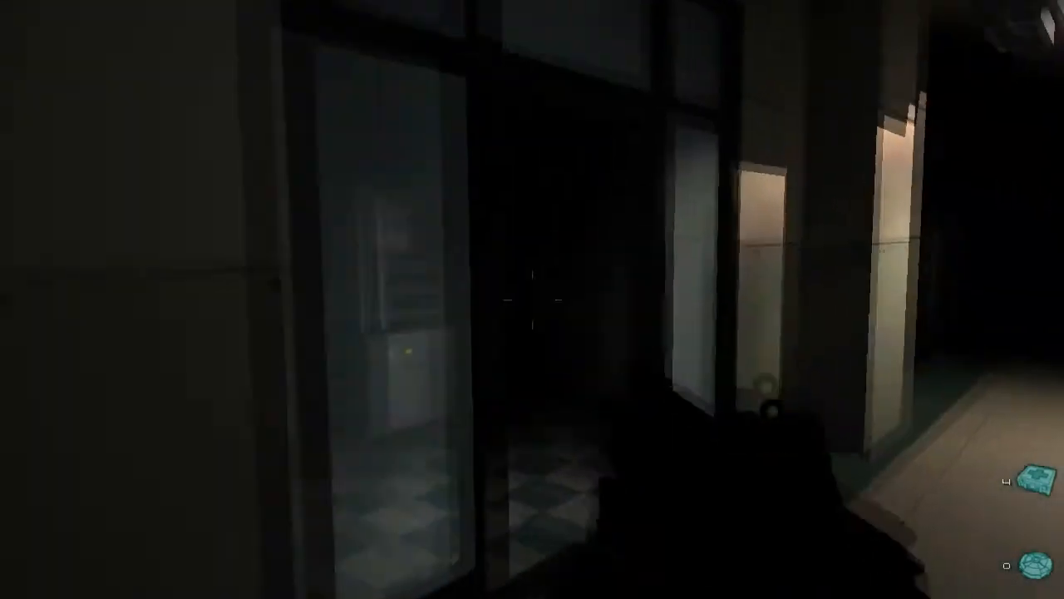
mouse_move(532, 299)
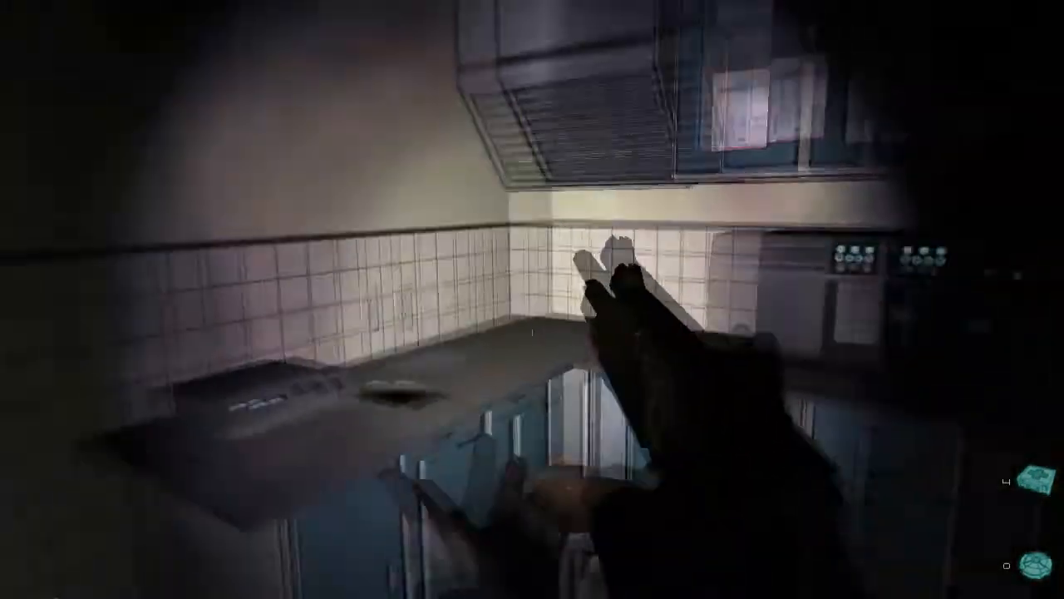